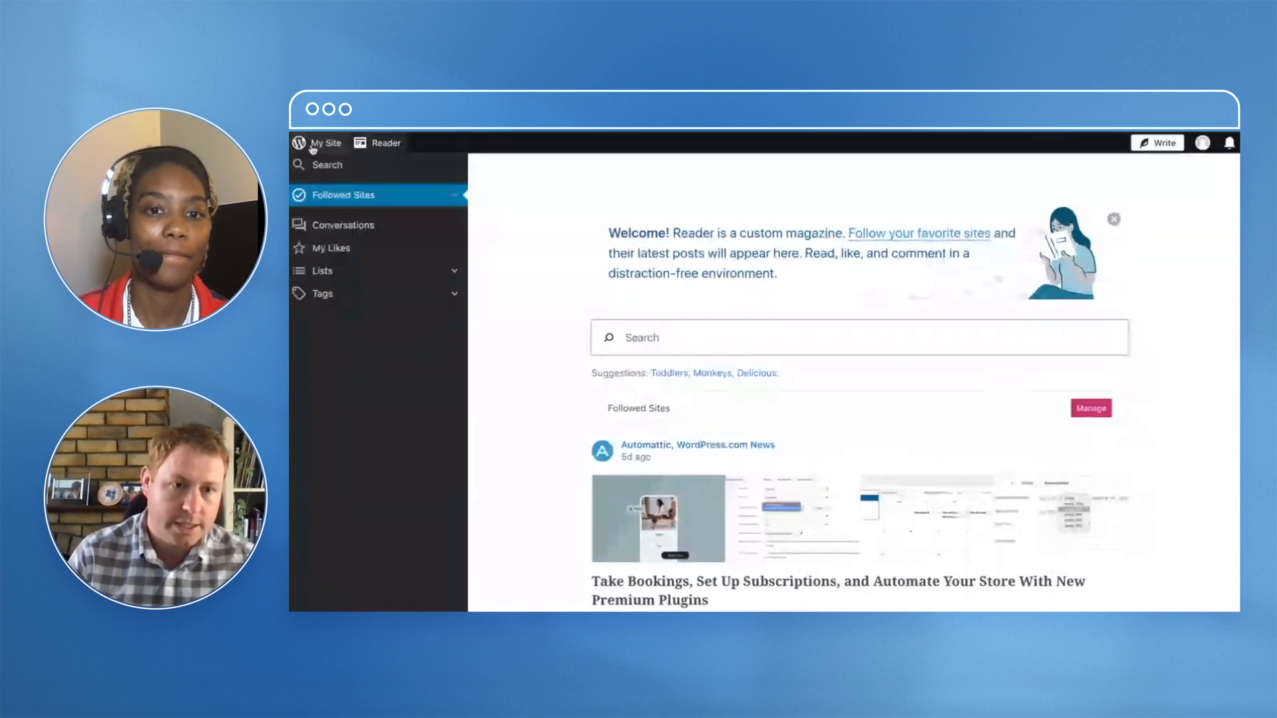
- Switch from the Reader to My Site, which shows no sites exist yet
left_click(325, 142)
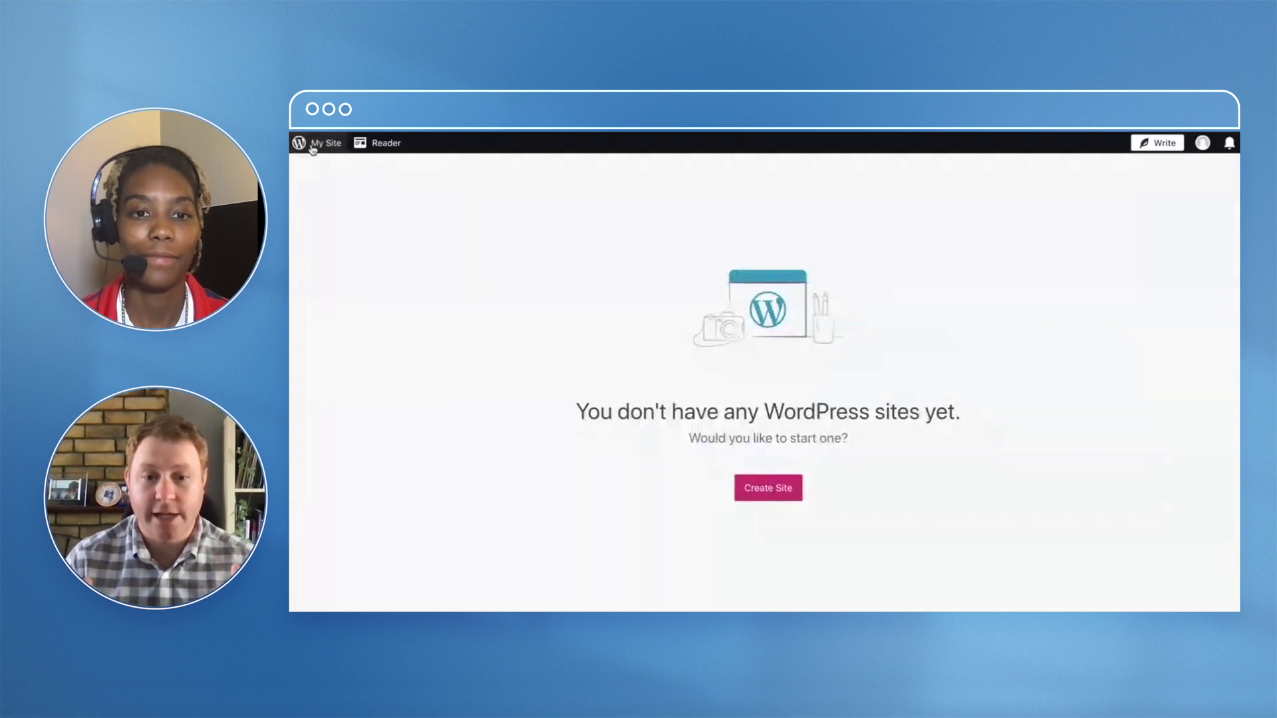
mouse_move(614, 374)
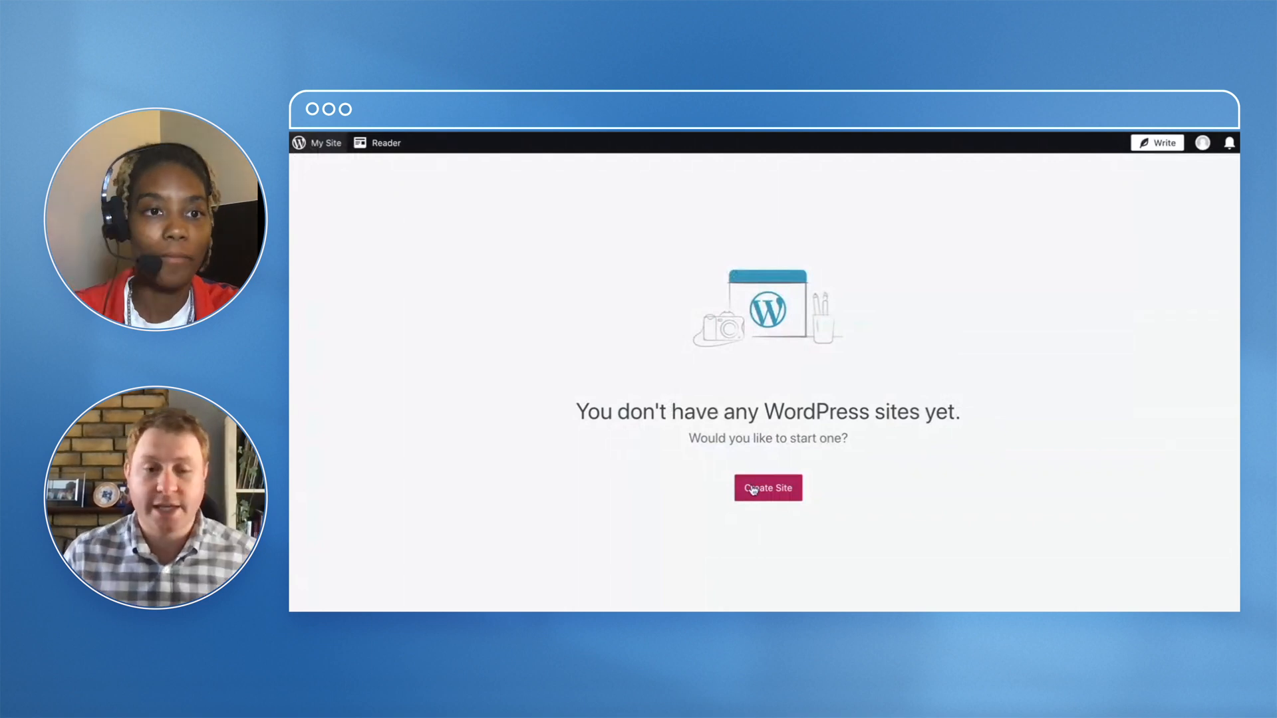
- Start a new site from the empty My Sites page to reach domain selection
left_click(766, 487)
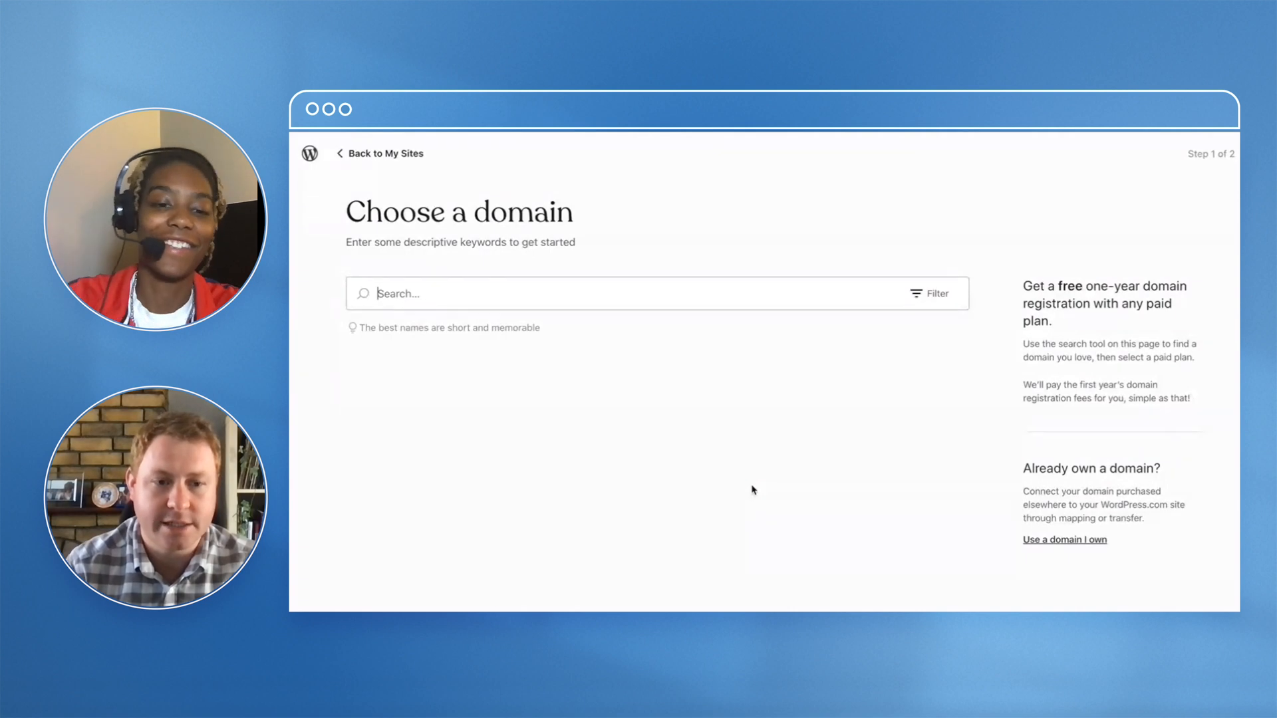
- Search domains for 'taylorbrownneverstops'
type("tayl")
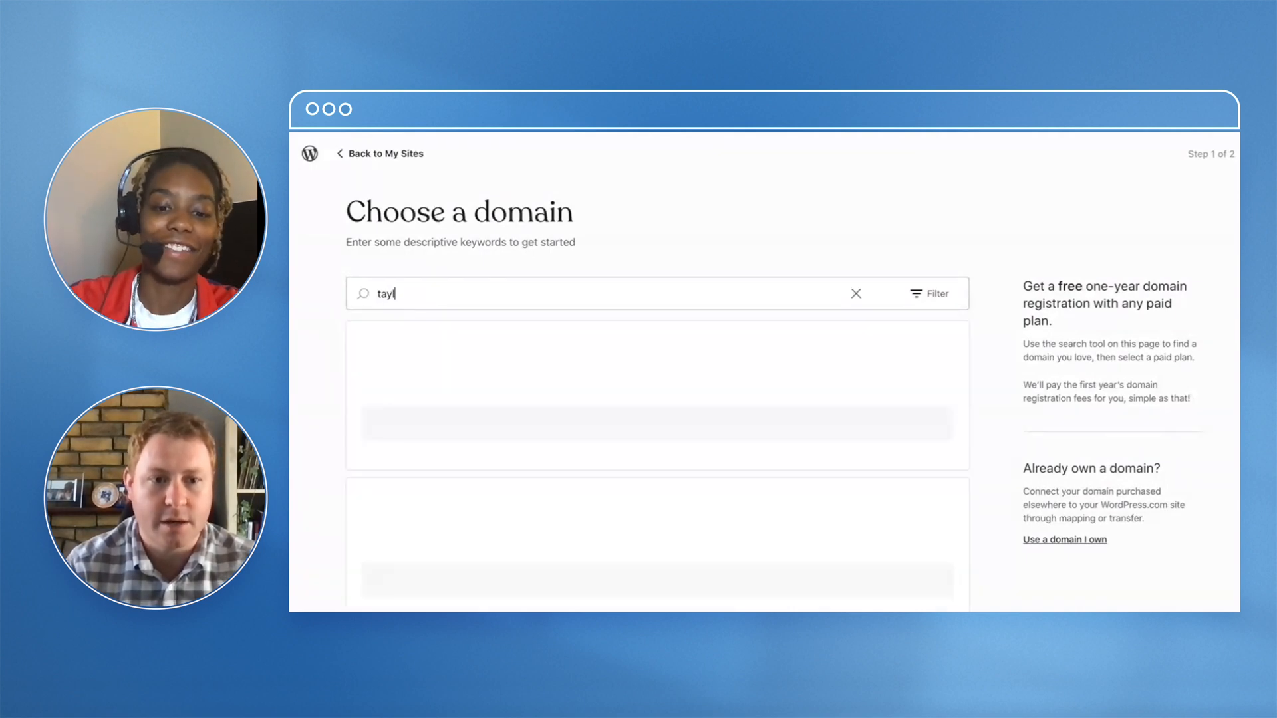
type("orbrown")
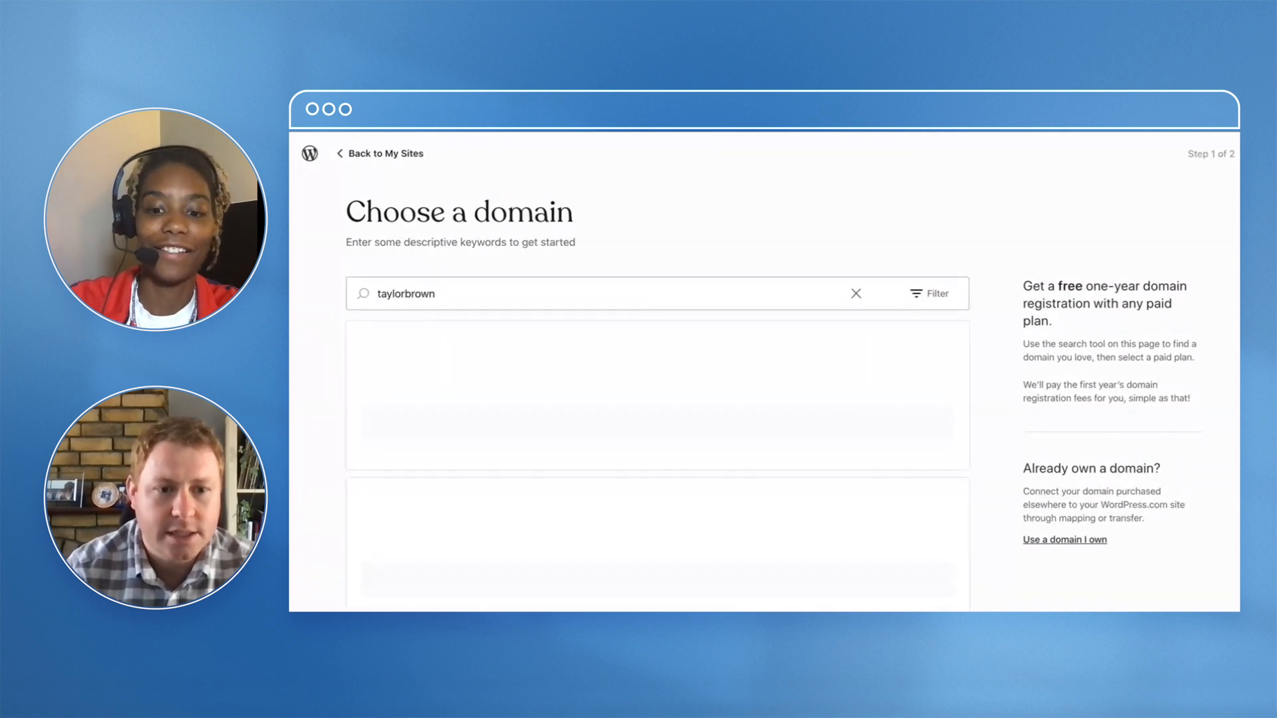
type("neverstop")
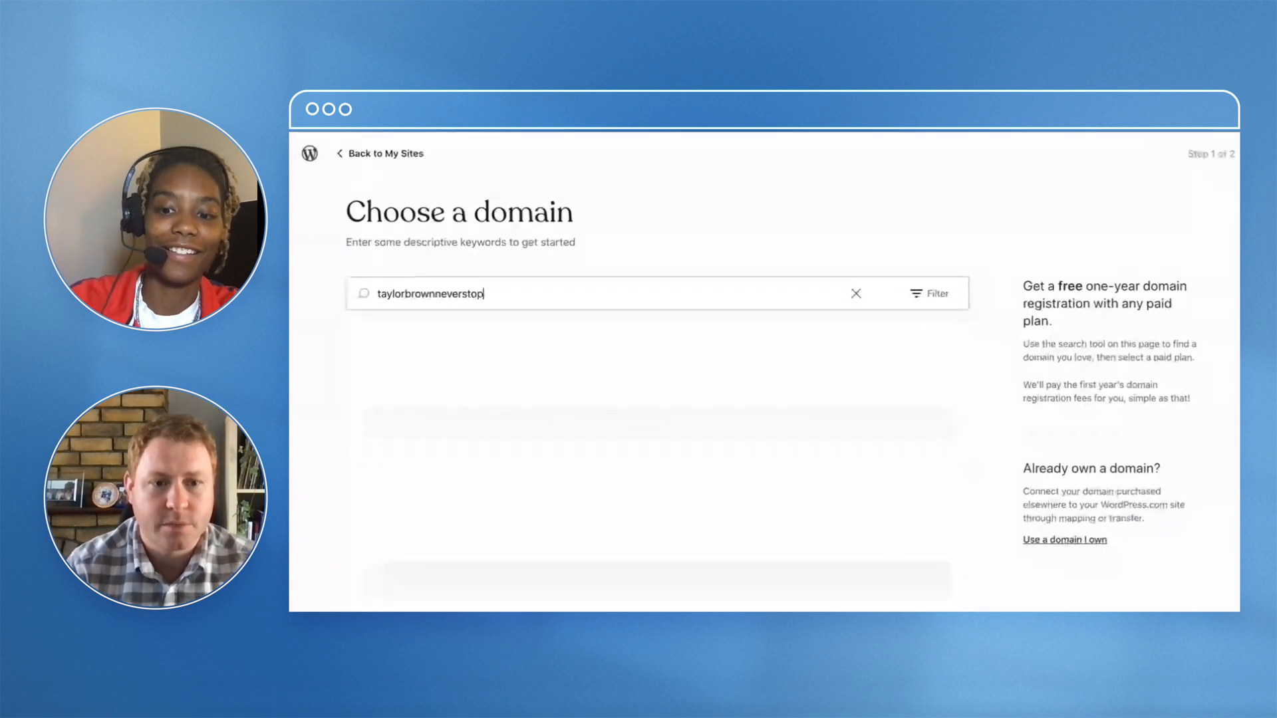
type("s")
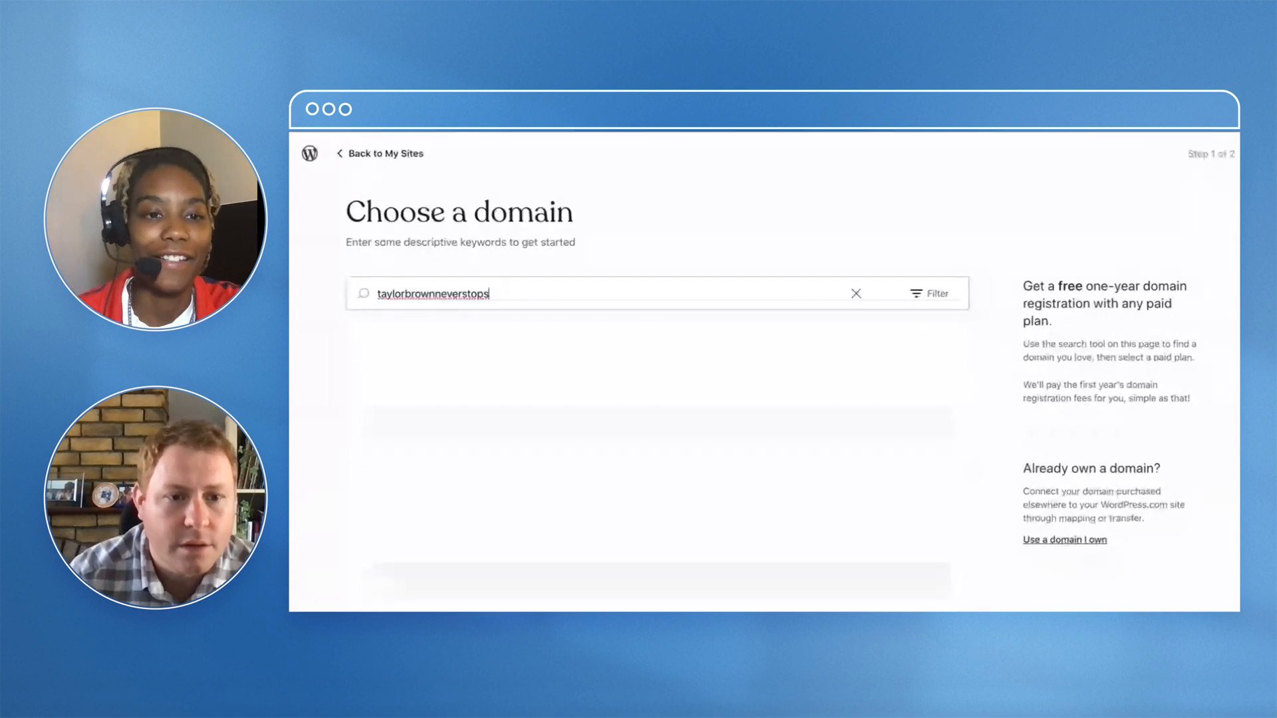